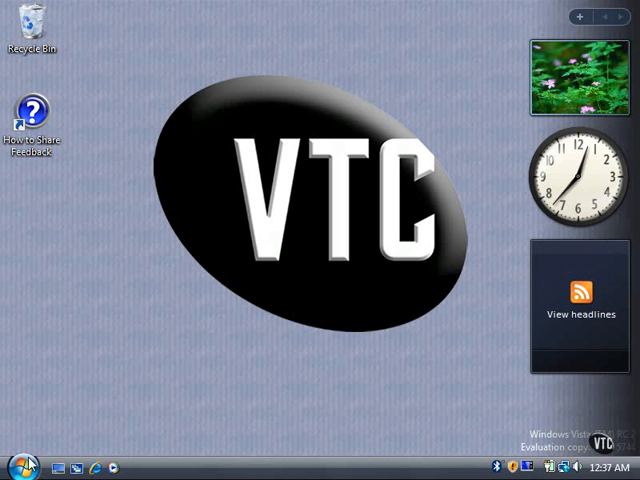
Open Control Panel from the Start menu and go to Hardware and Sound
{"action": "left_click", "coordinate": [16, 466]}
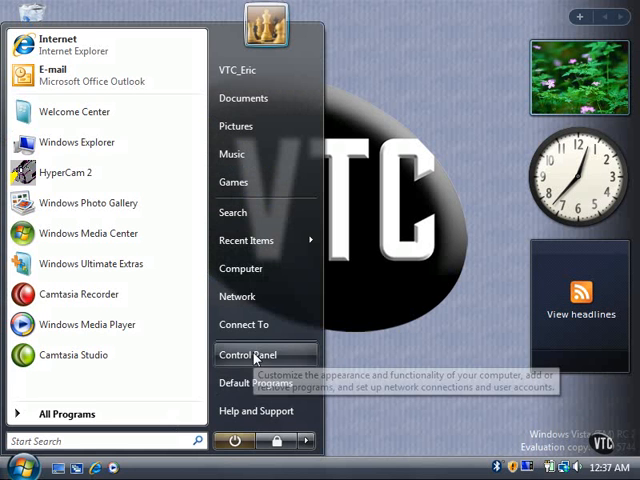
{"action": "left_click", "coordinate": [249, 355]}
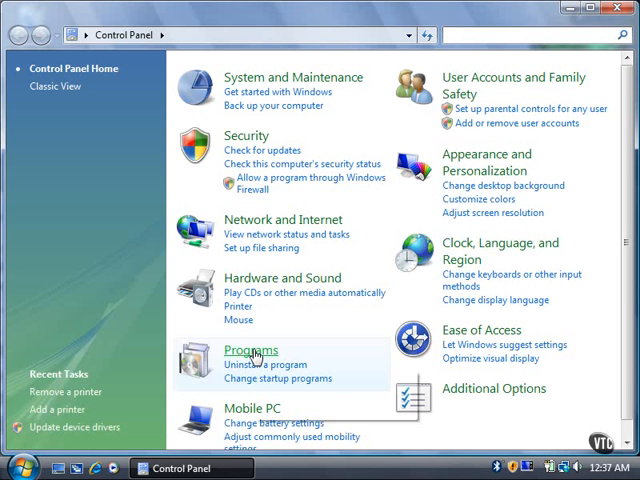
{"action": "left_click", "coordinate": [283, 277]}
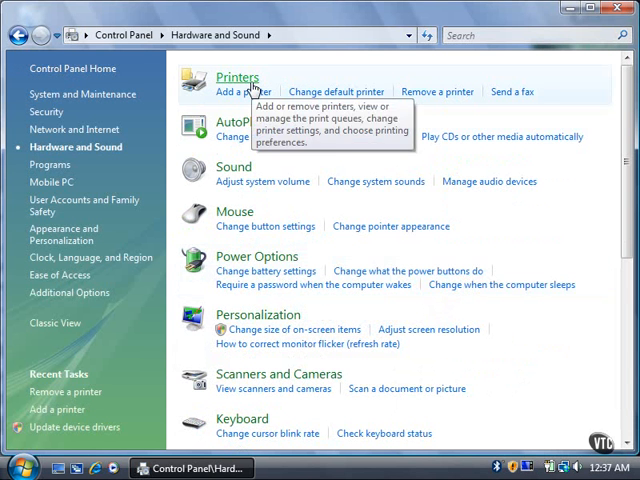
Open Printers and bring up the Microsoft XPS Document Writer context menu for Properties
{"action": "left_click", "coordinate": [238, 77]}
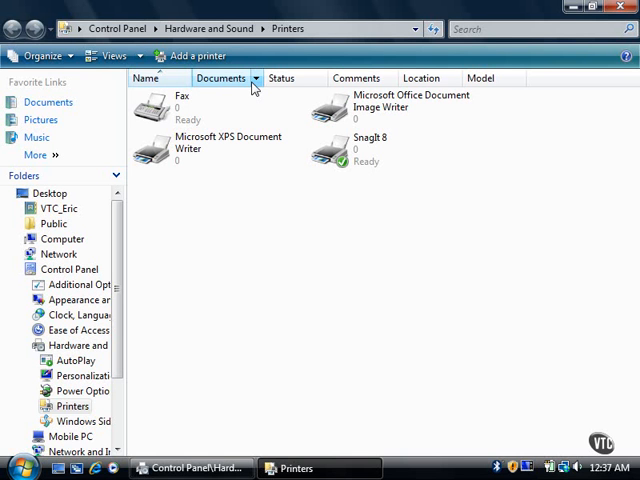
{"action": "mouse_move", "coordinate": [254, 88]}
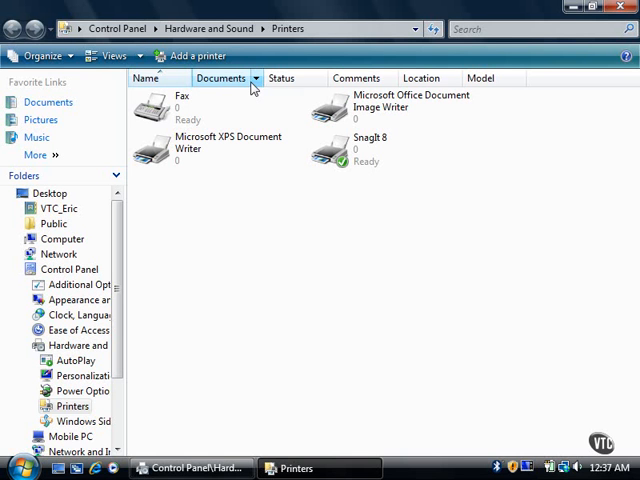
{"action": "right_click", "coordinate": [195, 148]}
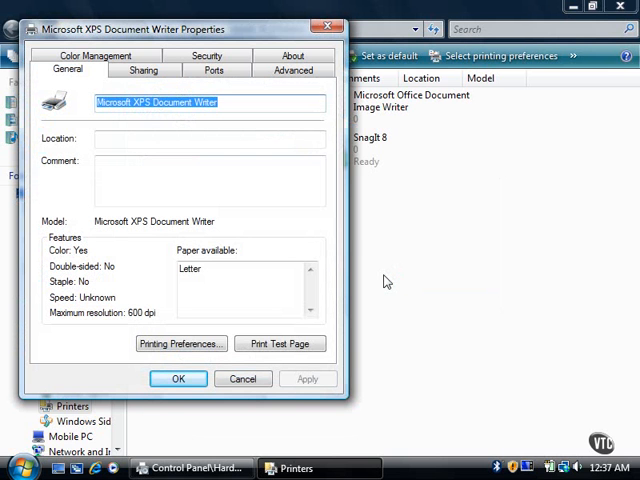
Launch the Add Printer Driver Wizard via New Driver on the Advanced tab
{"action": "left_click", "coordinate": [293, 69]}
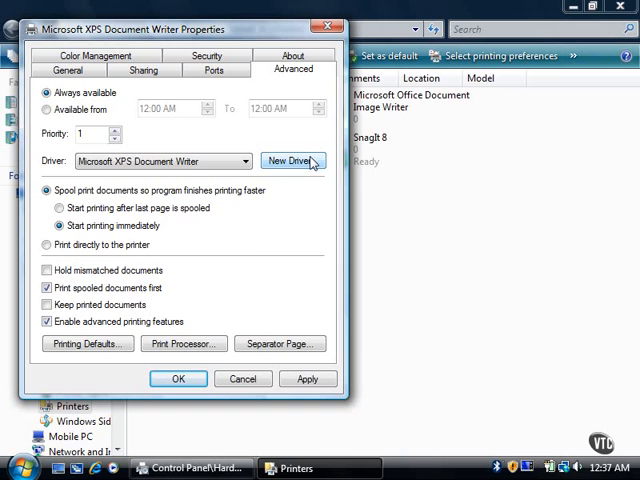
{"action": "left_click", "coordinate": [292, 161]}
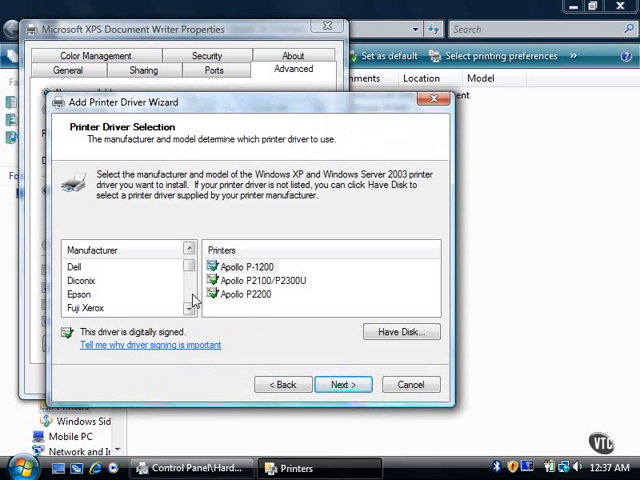
Select manufacturer Microsoft and driver Microsoft XPS Document Writer, then advance
{"action": "scroll", "scroll_direction": "down", "scroll_amount": 3}
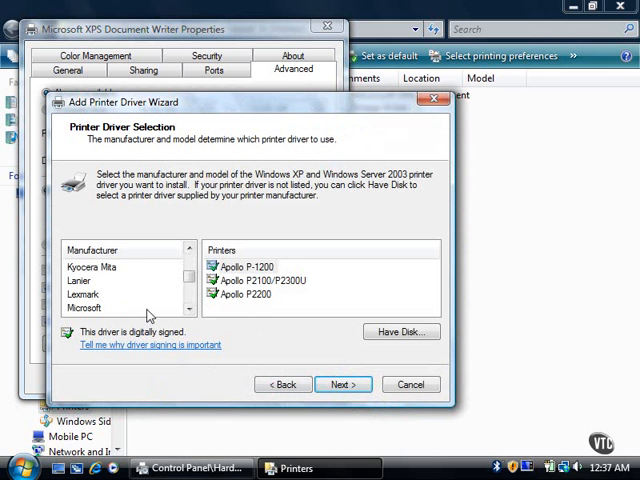
{"action": "left_click", "coordinate": [84, 308]}
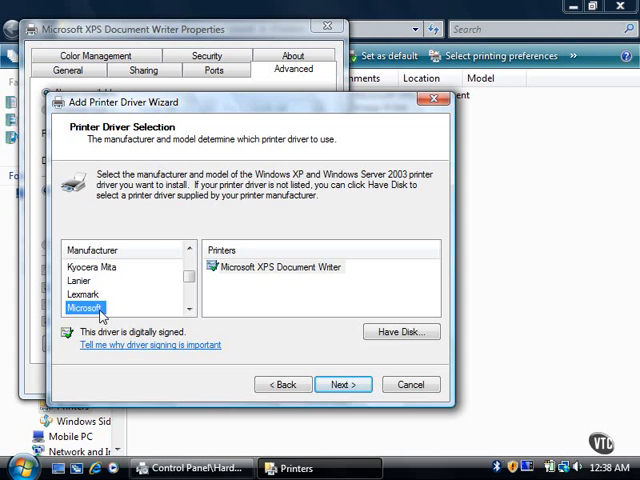
{"action": "left_click", "coordinate": [278, 267]}
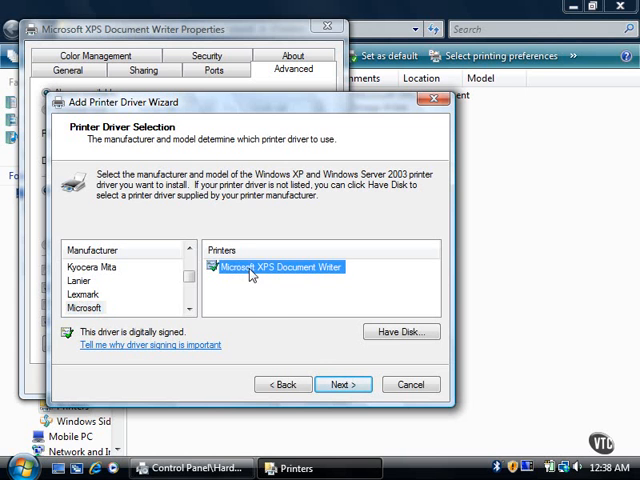
{"action": "left_click", "coordinate": [342, 384]}
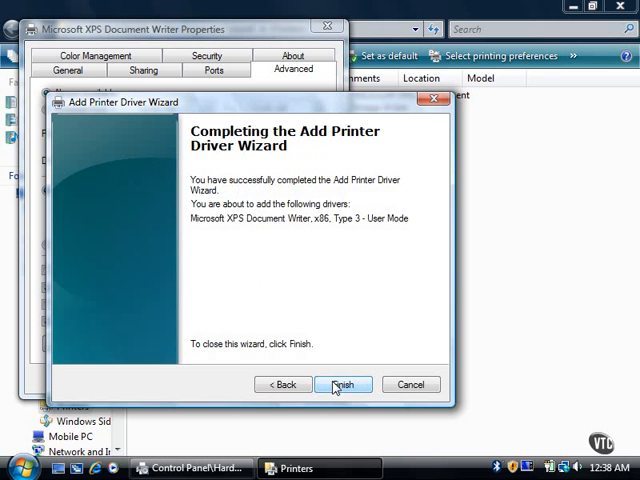